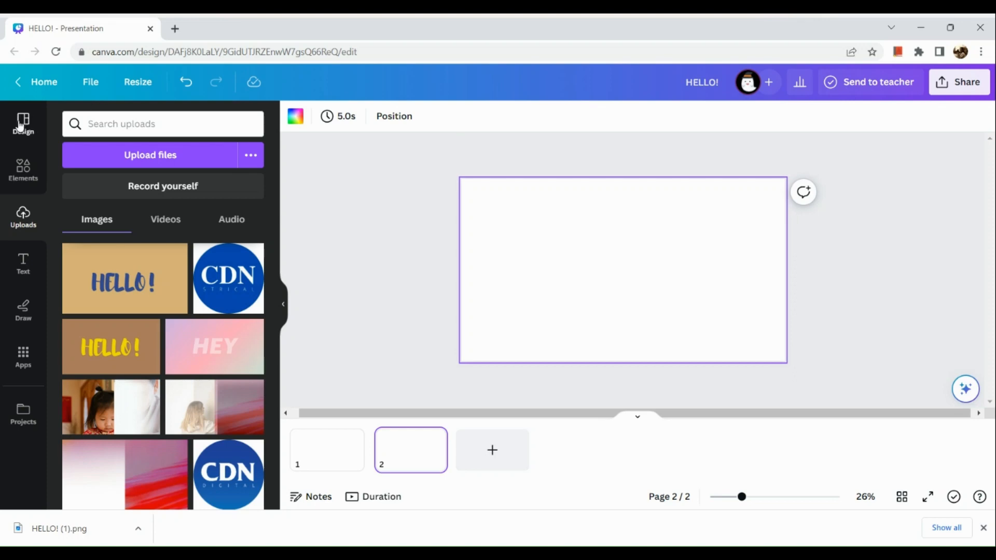
Browse the presentation design templates alongside the blank second page.
{"action": "left_click", "coordinate": [23, 123]}
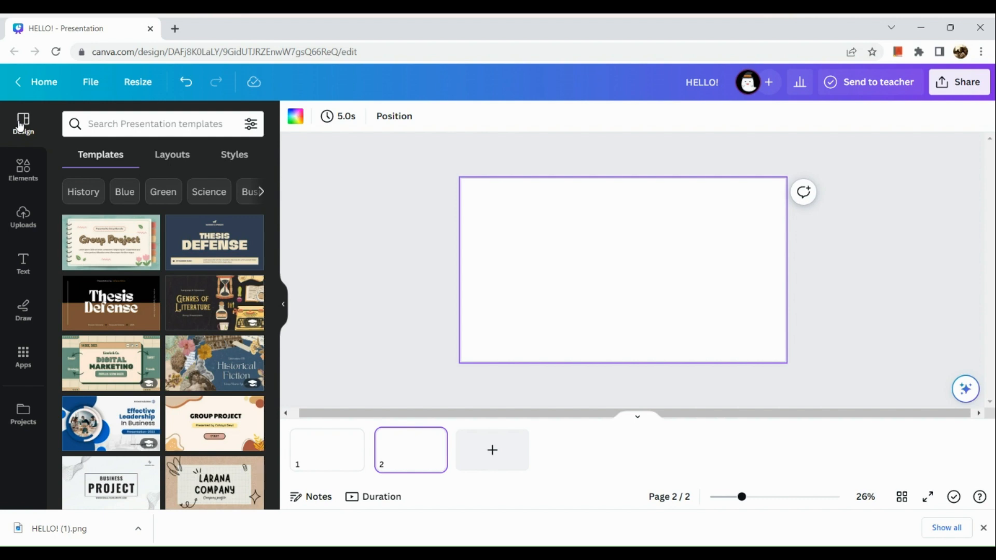
{"action": "mouse_move", "coordinate": [23, 185]}
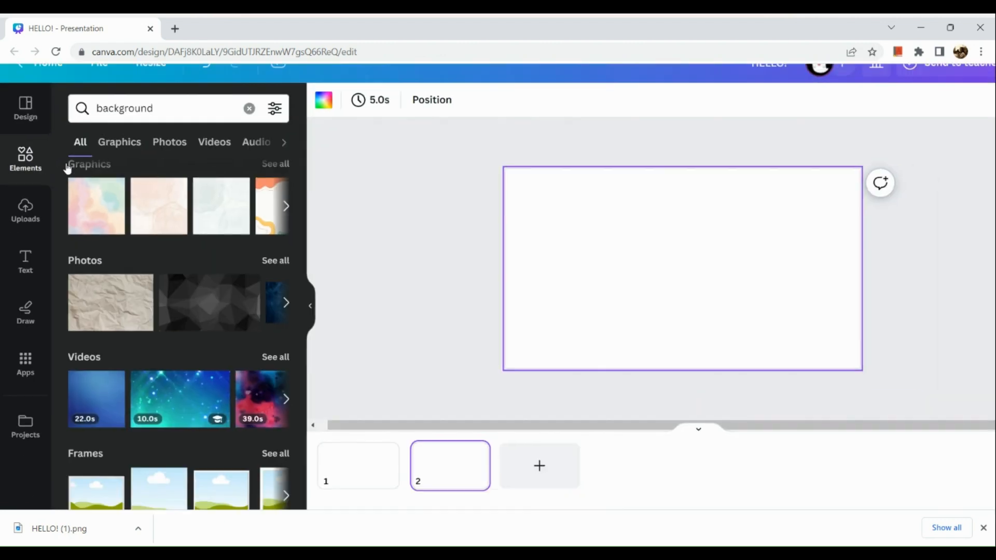
{"action": "mouse_move", "coordinate": [191, 215]}
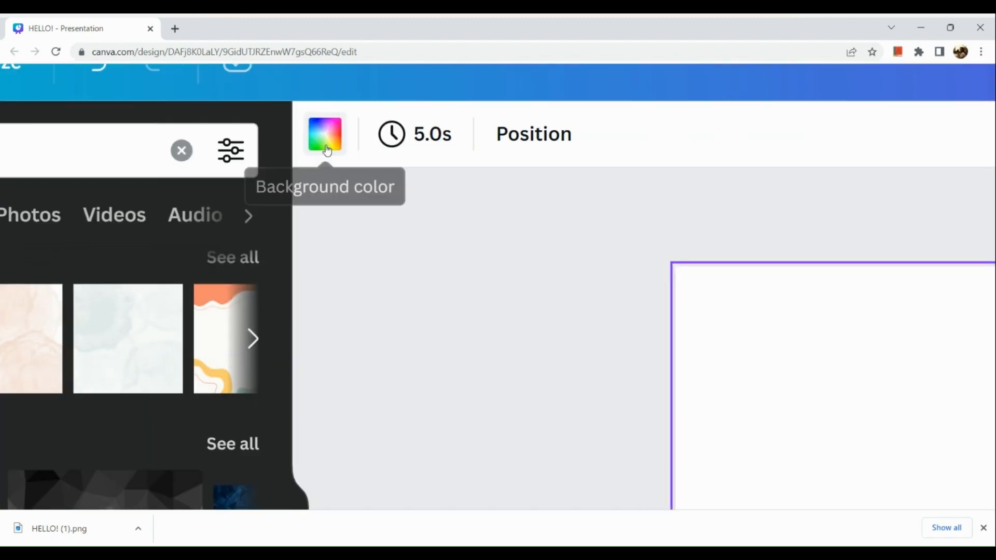
Fill the second page's background with the tan Brand Kit colour.
{"action": "left_click", "coordinate": [325, 134]}
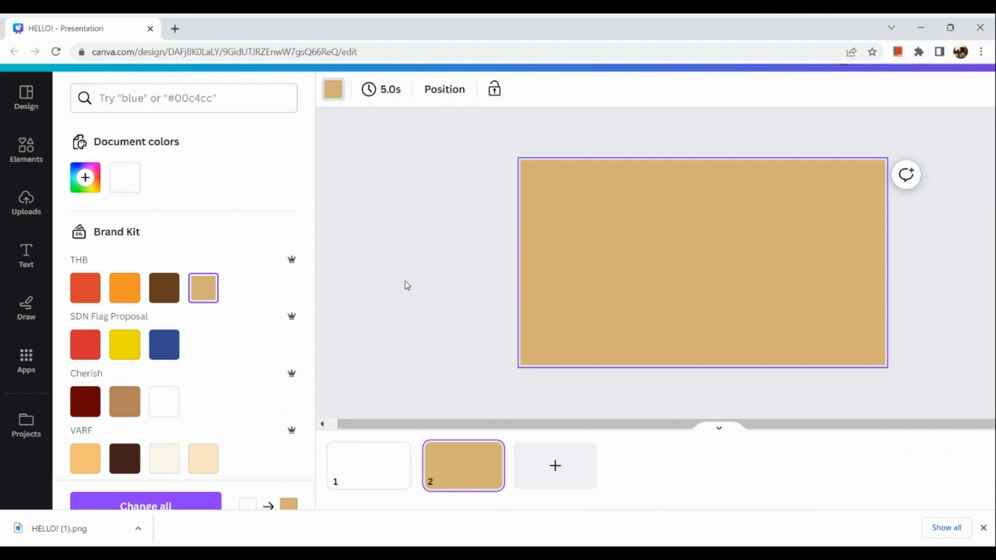
{"action": "mouse_move", "coordinate": [526, 256]}
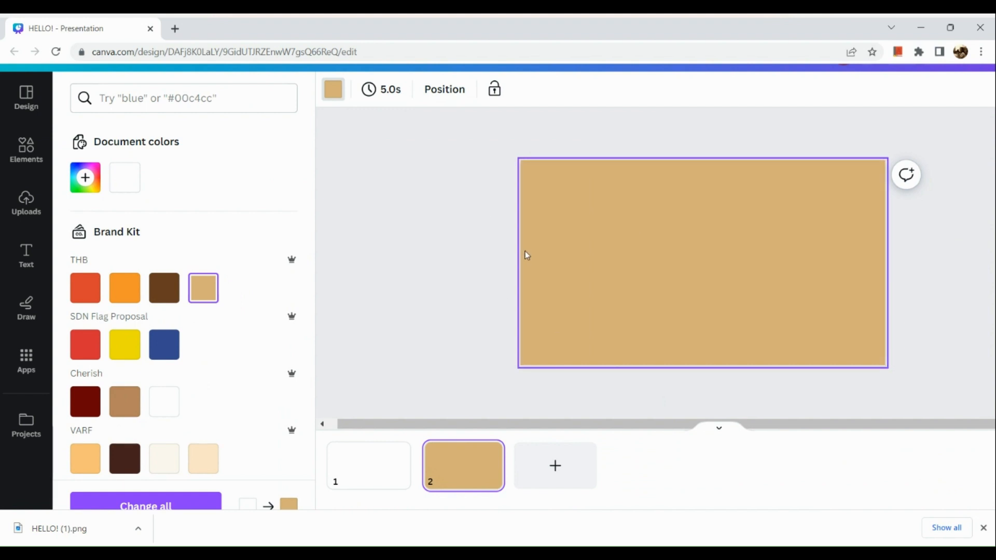
{"action": "mouse_move", "coordinate": [26, 254]}
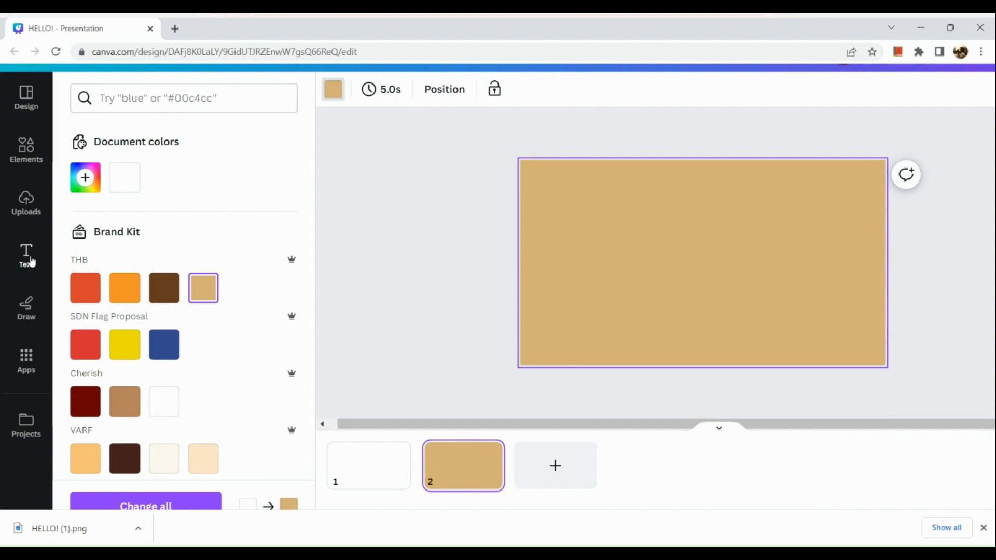
Add a heading to the tan page and replace its placeholder text with HELLO!
{"action": "left_click", "coordinate": [26, 254]}
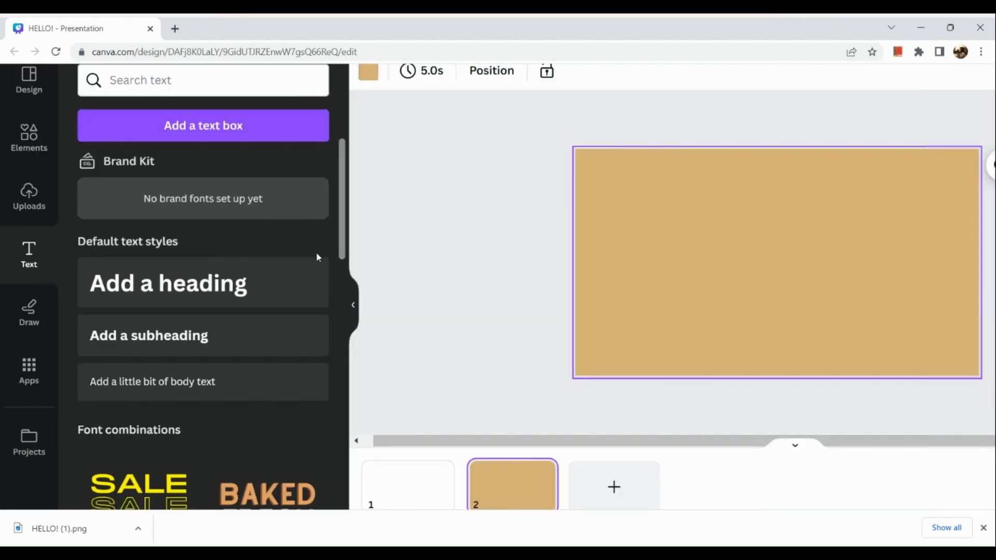
{"action": "left_click", "coordinate": [161, 299]}
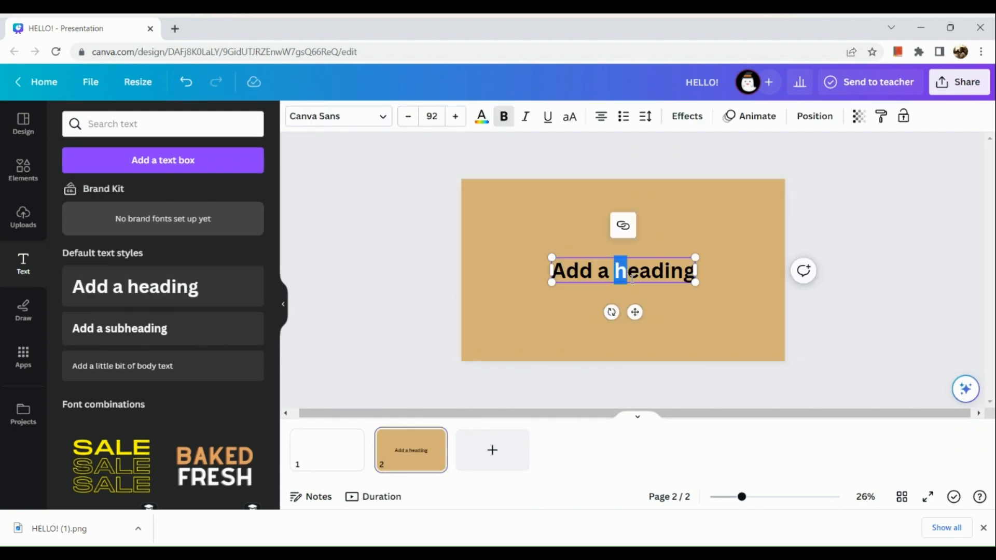
{"action": "triple_click", "coordinate": [624, 270]}
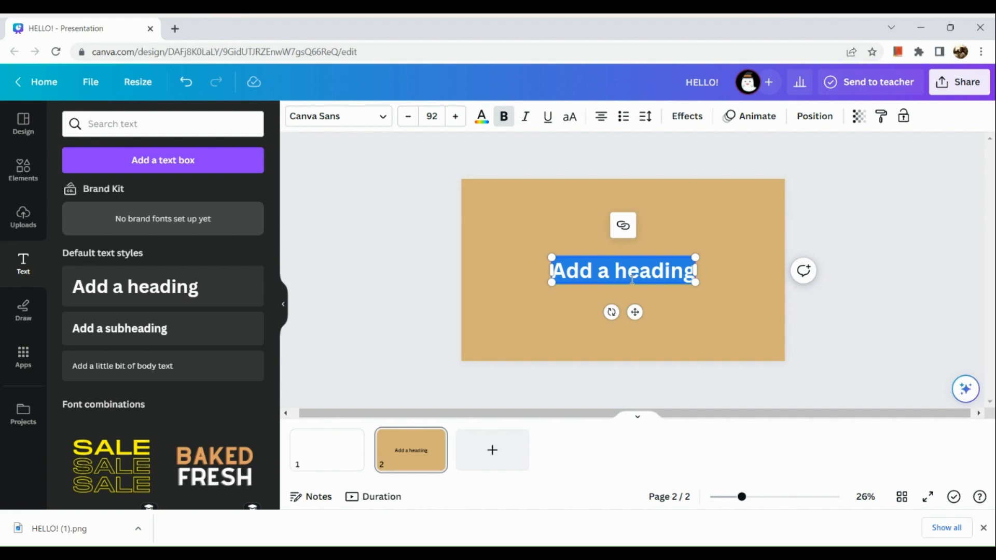
{"action": "type", "text": "HELLO!"}
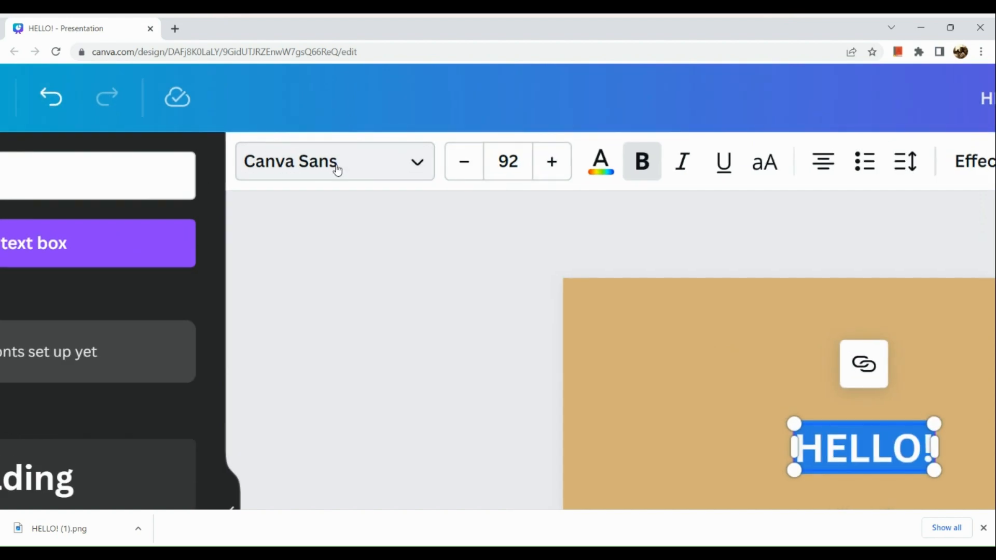
Switch the HELLO! heading from Canva Sans to the Brusher calligraphy font.
{"action": "left_click", "coordinate": [335, 162]}
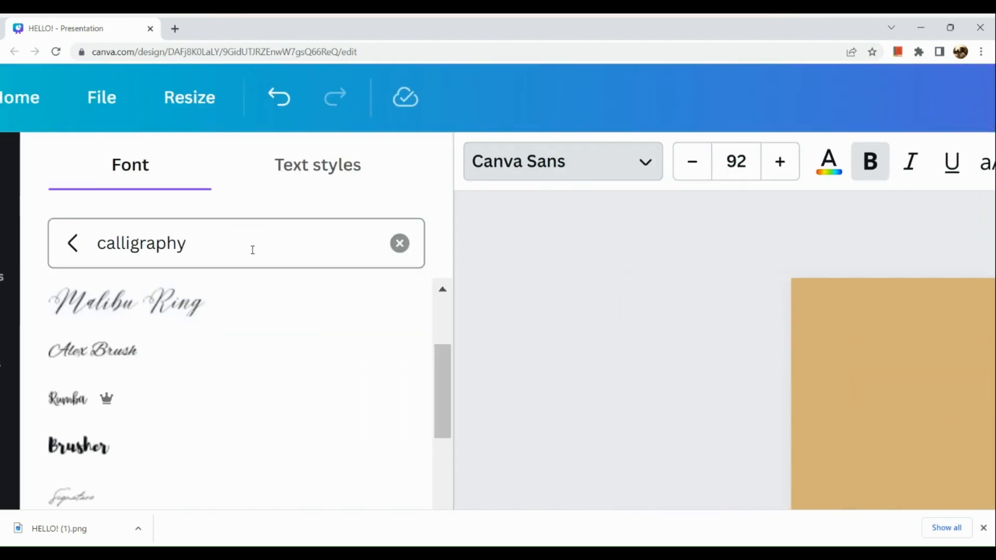
{"action": "scroll", "scroll_direction": "down", "scroll_amount": 3}
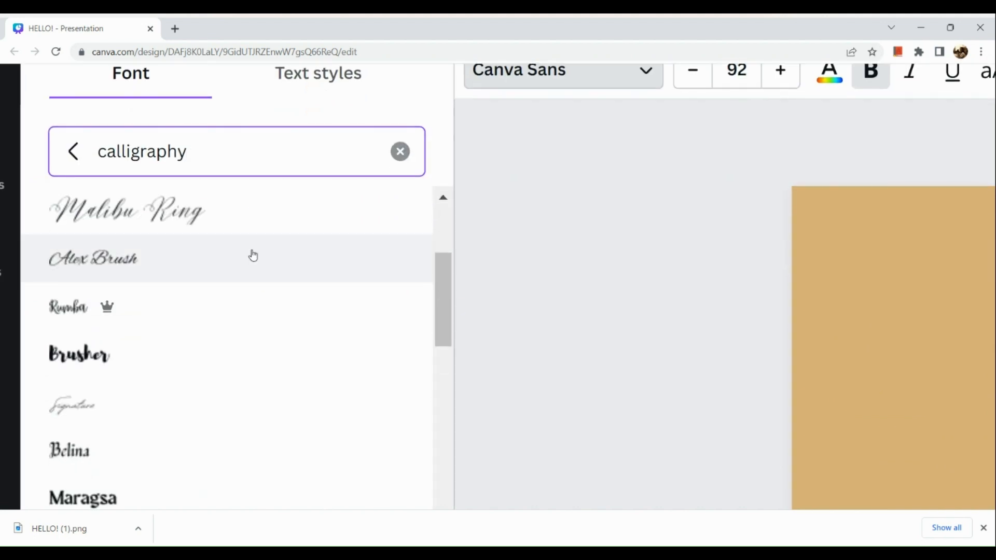
{"action": "left_click", "coordinate": [79, 354]}
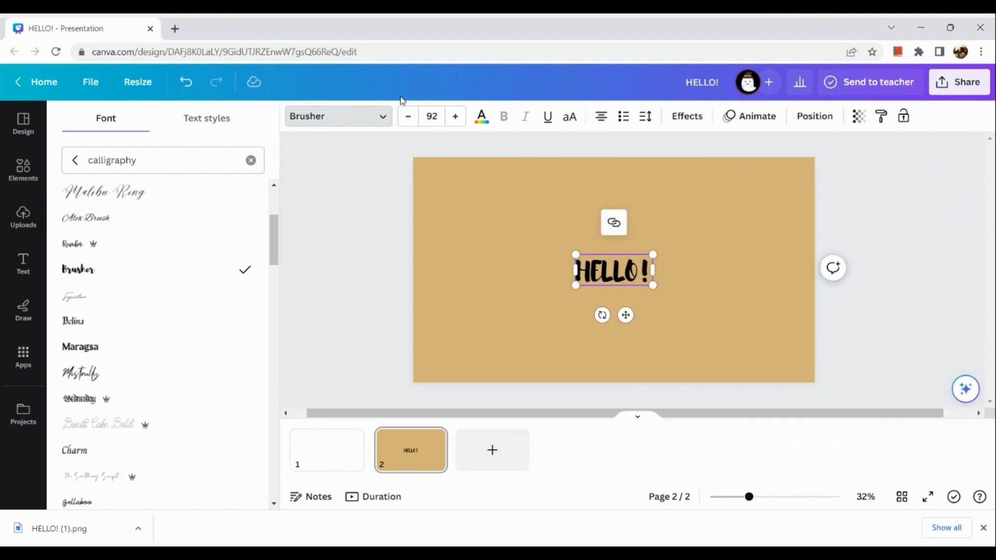
Set the HELLO! heading's font size to 200 and recolour it dark blue.
{"action": "left_click", "coordinate": [432, 116]}
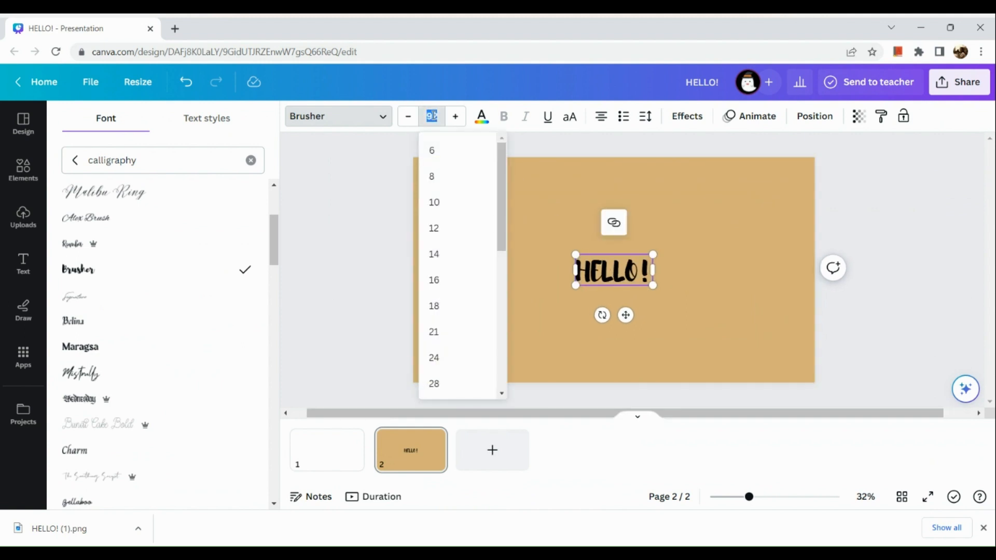
{"action": "type", "text": "200"}
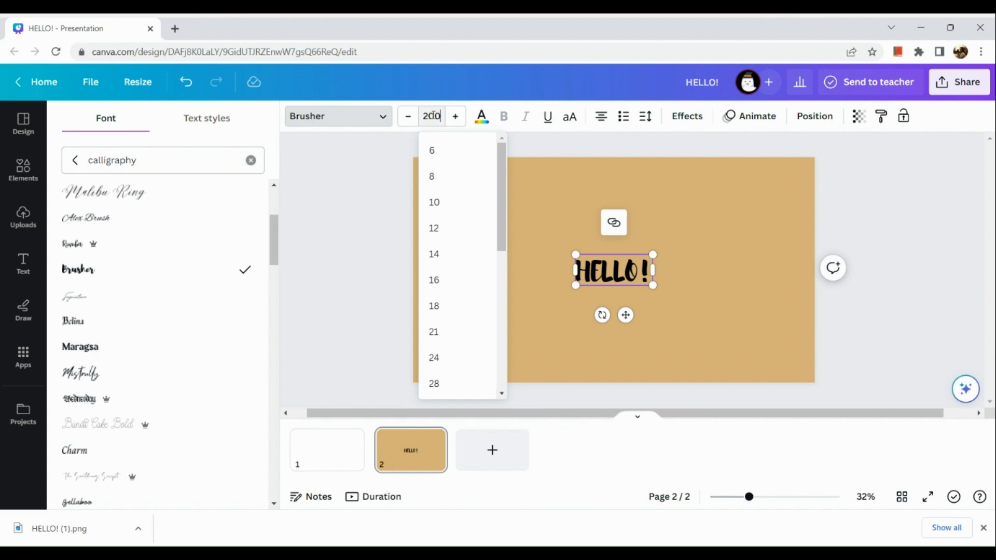
{"action": "key", "text": "Enter"}
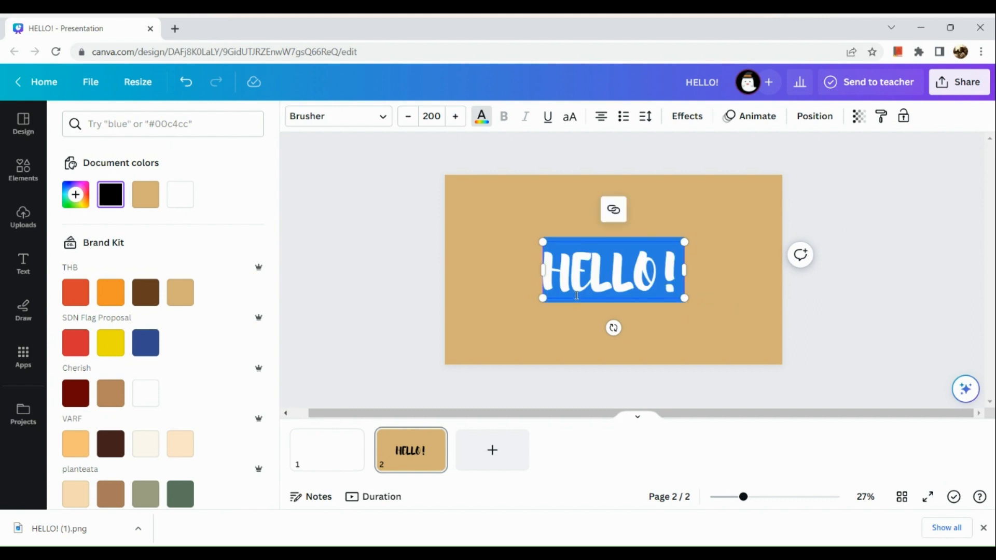
{"action": "scroll", "scroll_direction": "down", "scroll_amount": 3}
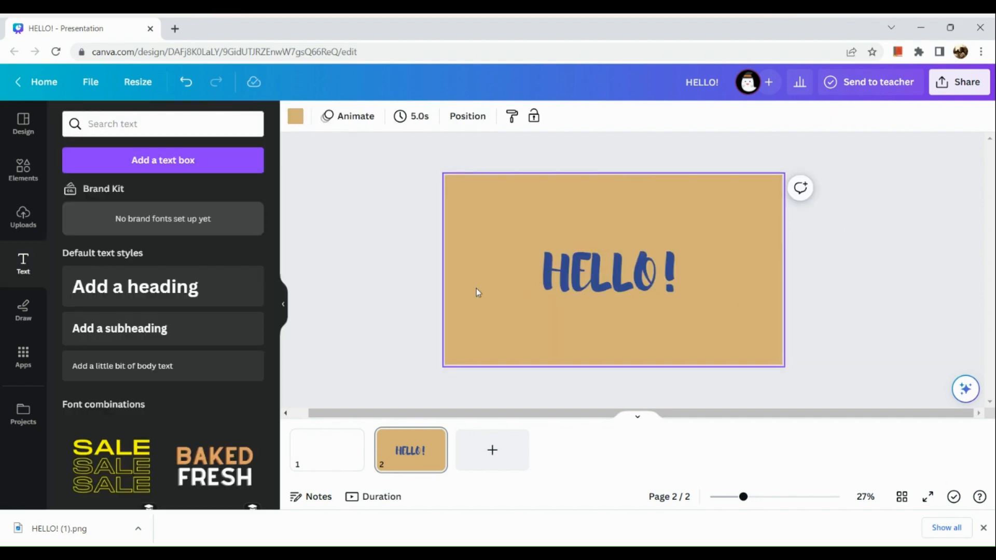
Download the tan HELLO! page as a PNG from the Share menu.
{"action": "left_click", "coordinate": [609, 272]}
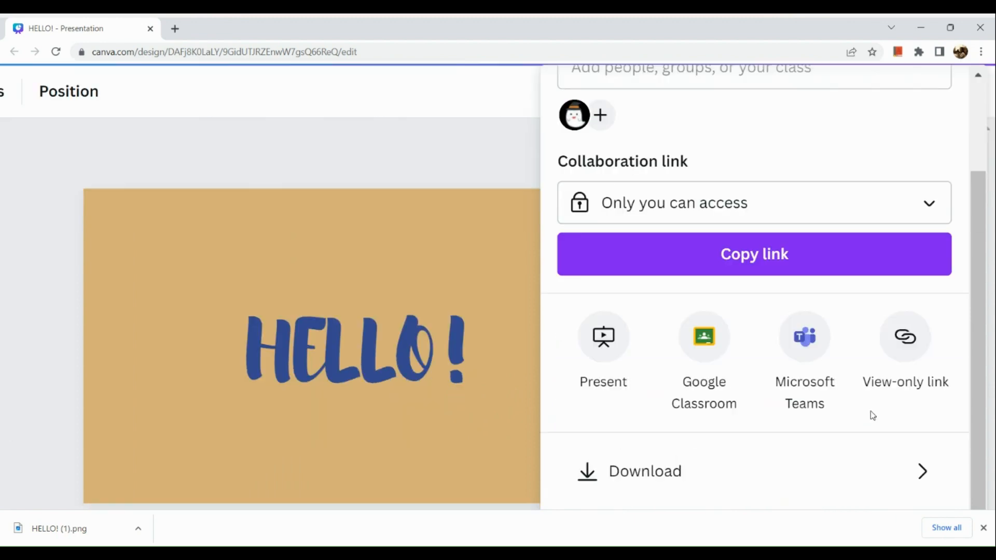
{"action": "left_click", "coordinate": [645, 472]}
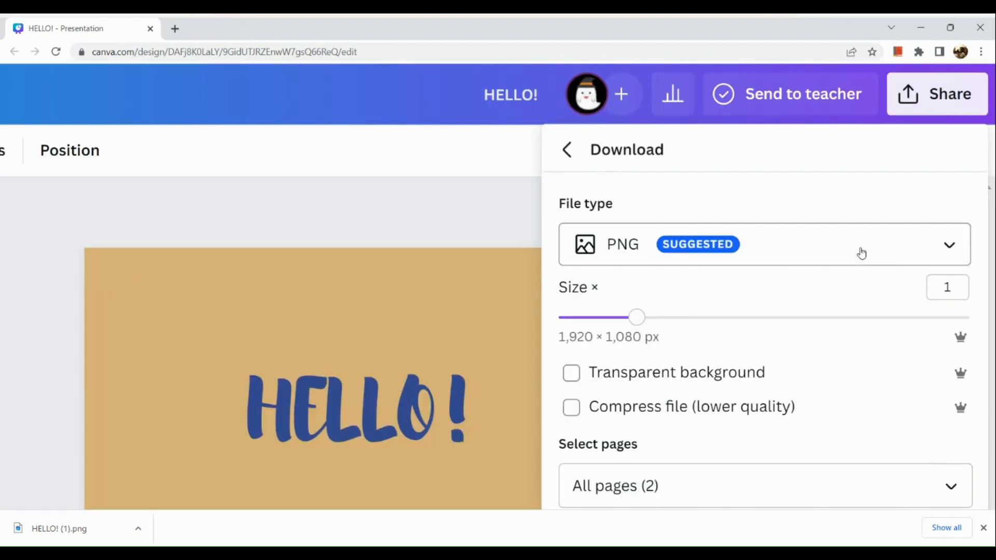
{"action": "scroll", "scroll_direction": "down", "scroll_amount": 3}
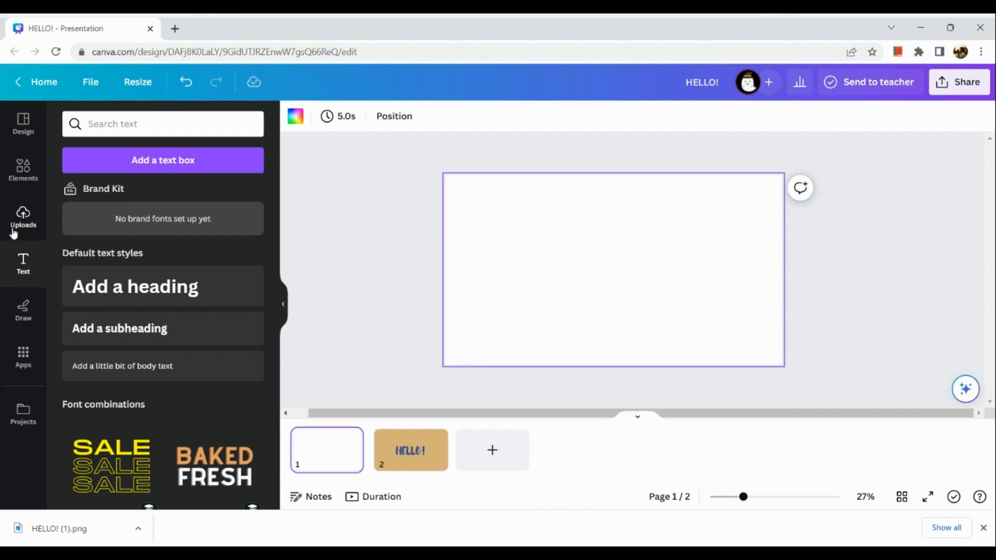
Drag the uploaded HELLO! image onto page 1 and stretch it to fill the page.
{"action": "left_click", "coordinate": [23, 218]}
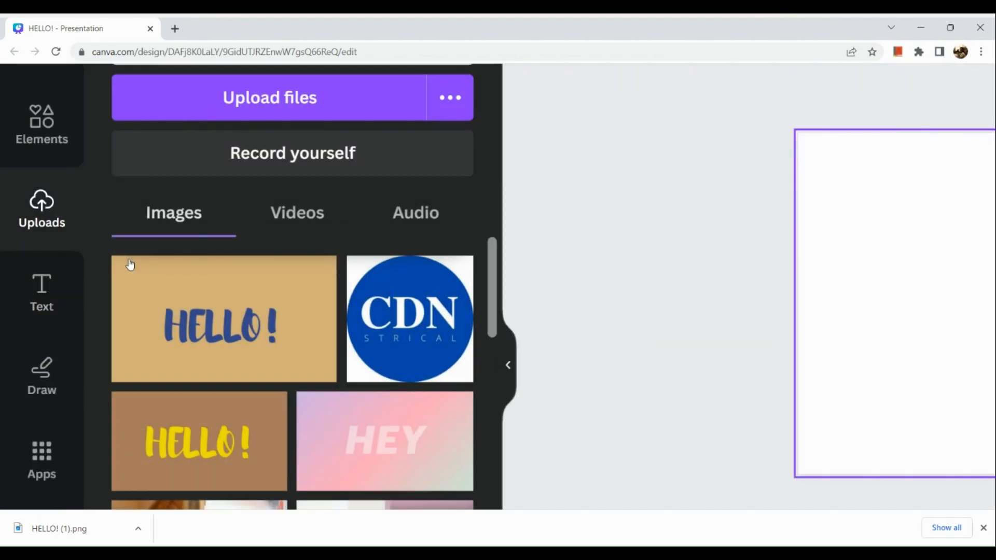
{"action": "mouse_move", "coordinate": [529, 266]}
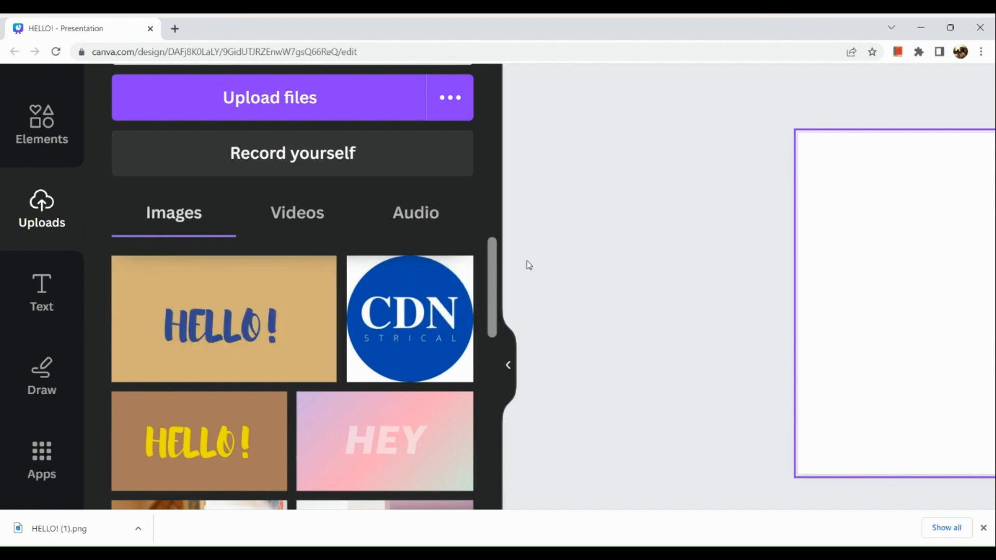
{"action": "mouse_move", "coordinate": [276, 305]}
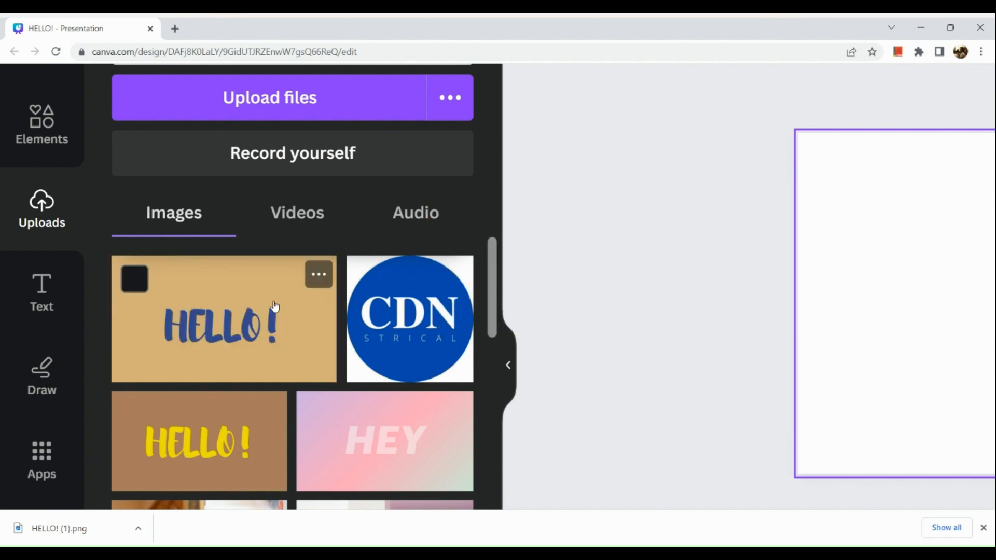
{"action": "left_click_drag", "start_coordinate": [224, 319], "coordinate": [889, 286]}
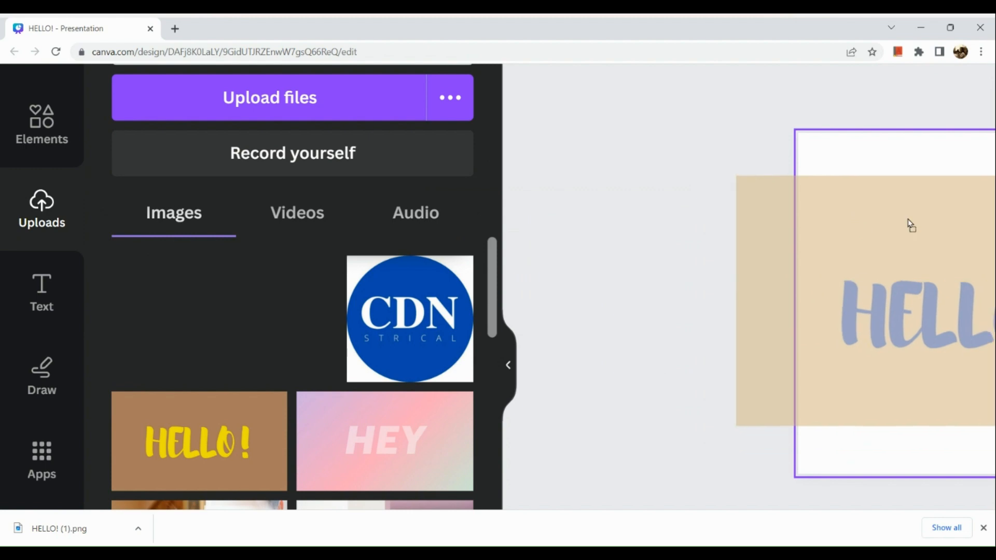
{"action": "left_click_drag", "start_coordinate": [911, 226], "coordinate": [796, 229]}
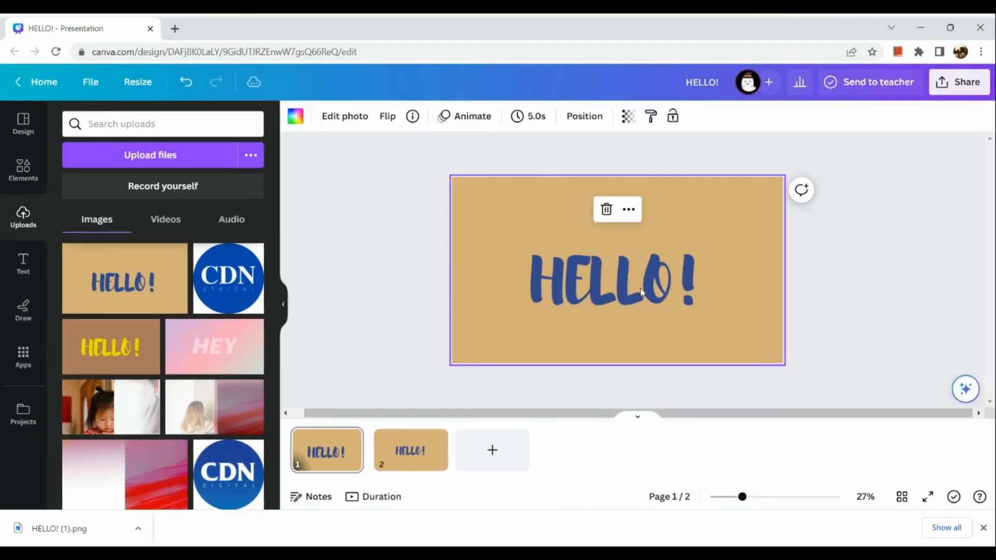
{"action": "mouse_move", "coordinate": [71, 230]}
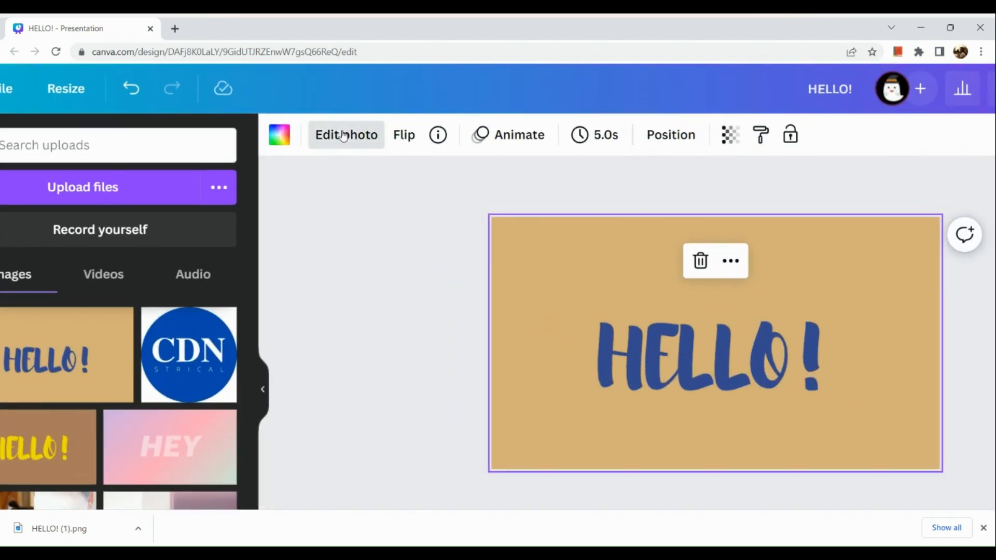
Apply BG Remover to the HELLO! image and bring up its Shadows effects.
{"action": "left_click", "coordinate": [345, 135]}
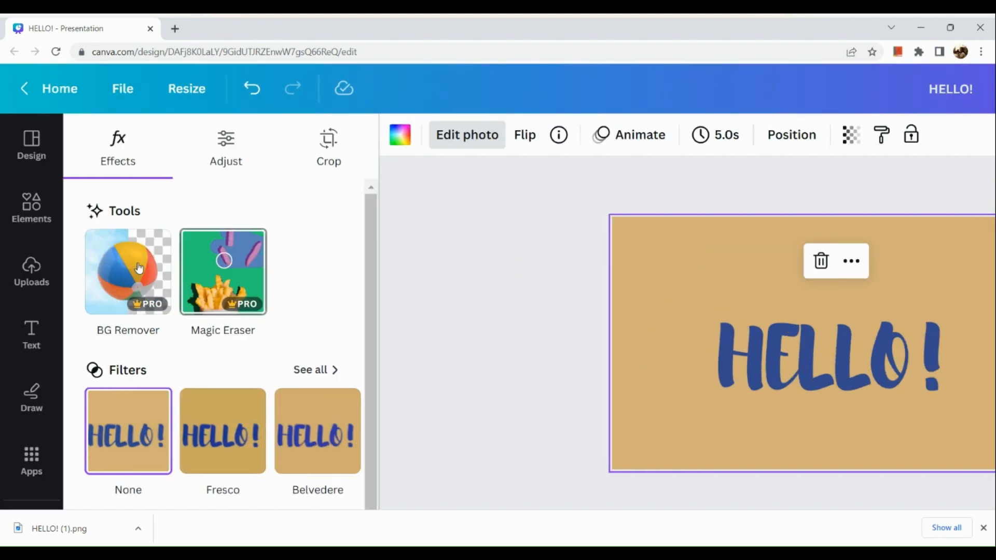
{"action": "left_click", "coordinate": [128, 271]}
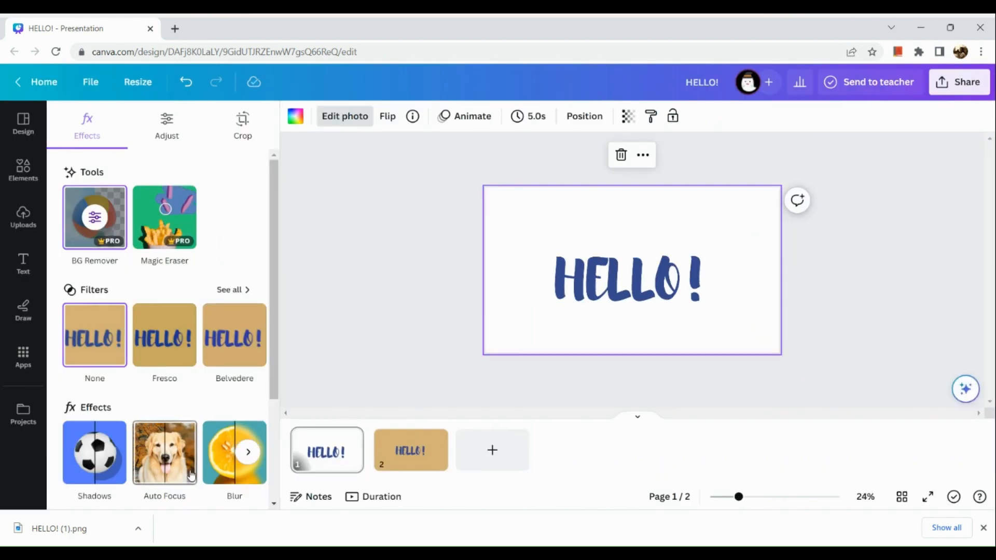
{"action": "left_click", "coordinate": [94, 453]}
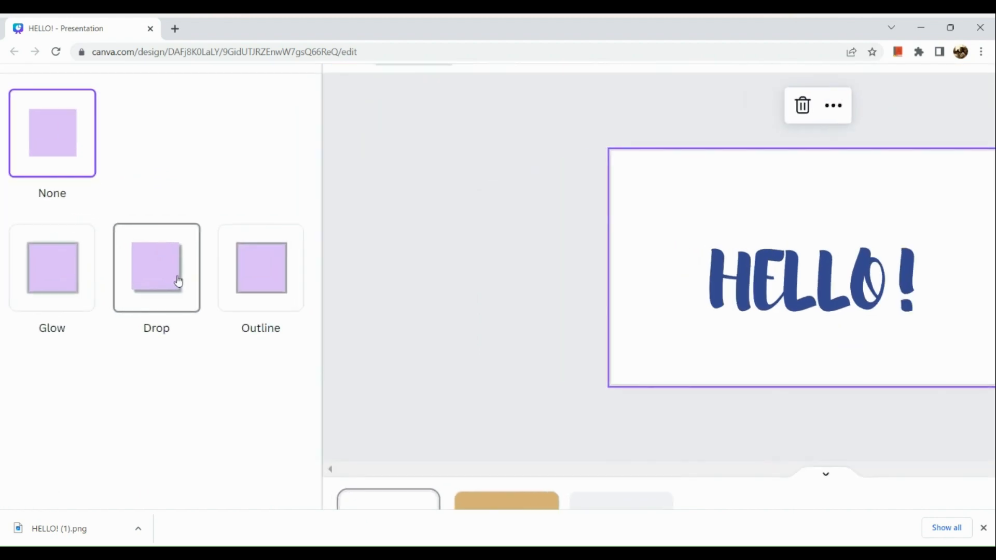
Give the lettering an Outline shadow and drag its size up to 56.
{"action": "left_click", "coordinate": [156, 268]}
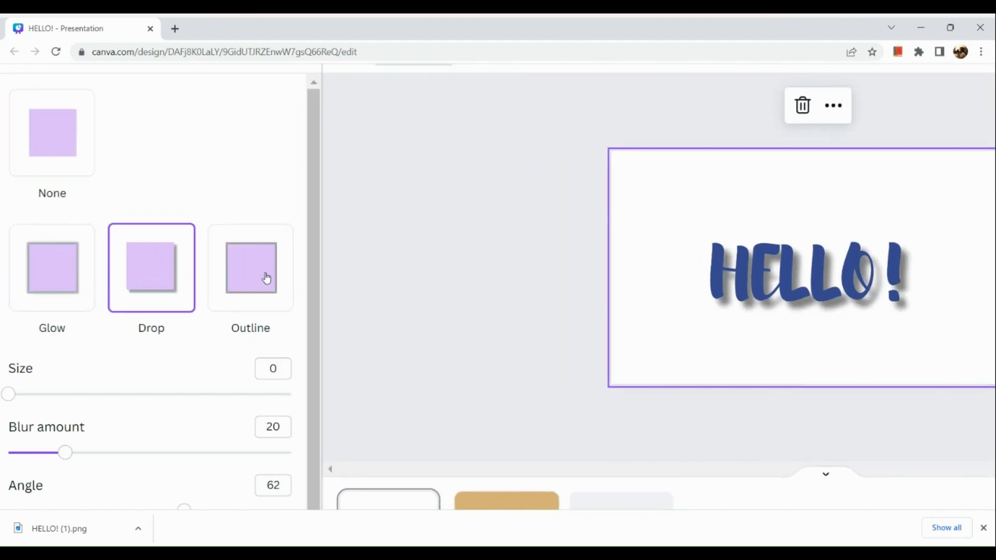
{"action": "left_click", "coordinate": [251, 268]}
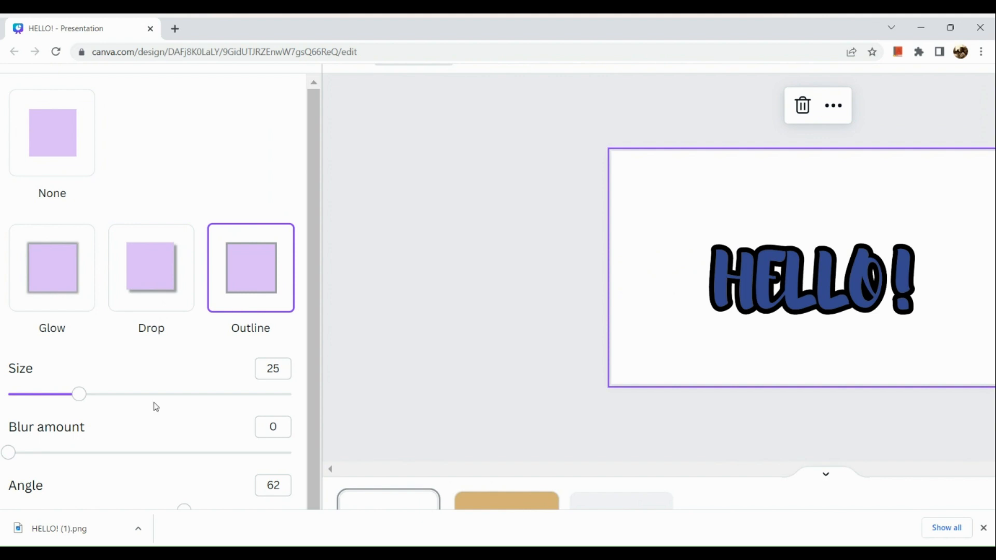
{"action": "left_click_drag", "start_coordinate": [78, 395], "coordinate": [119, 394]}
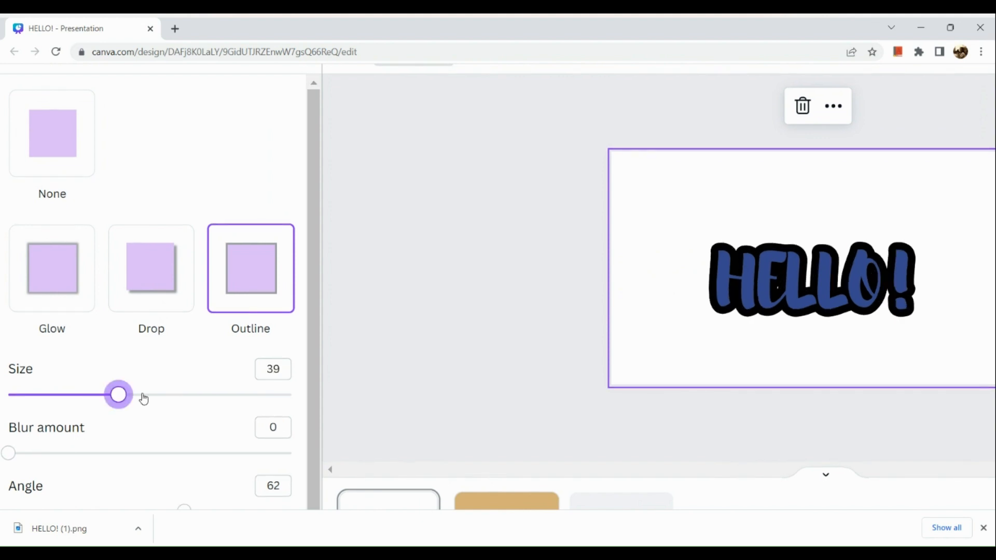
{"action": "left_click_drag", "start_coordinate": [119, 394], "coordinate": [166, 395]}
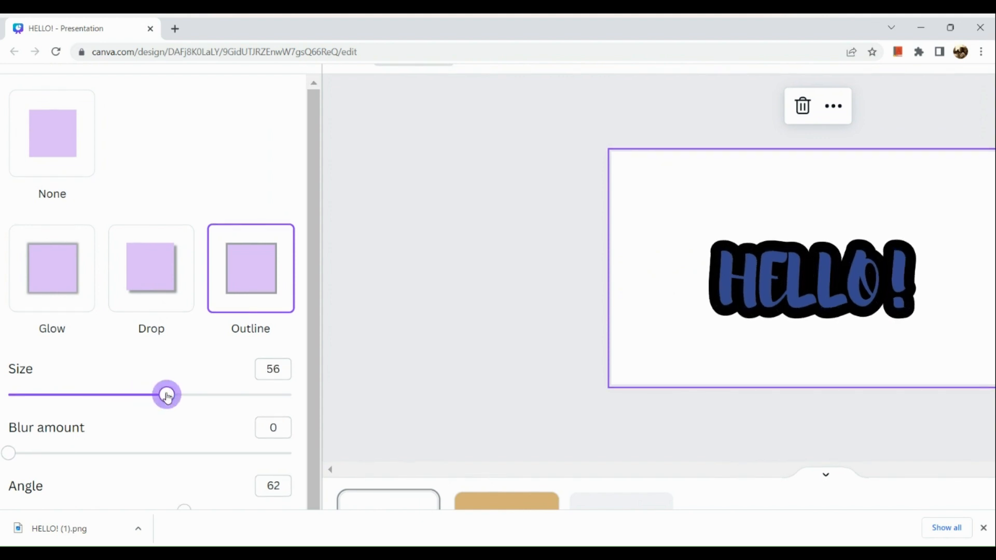
Set the outline angle to 61 and bring up the outline colour picker.
{"action": "scroll", "scroll_direction": "down", "scroll_amount": 3}
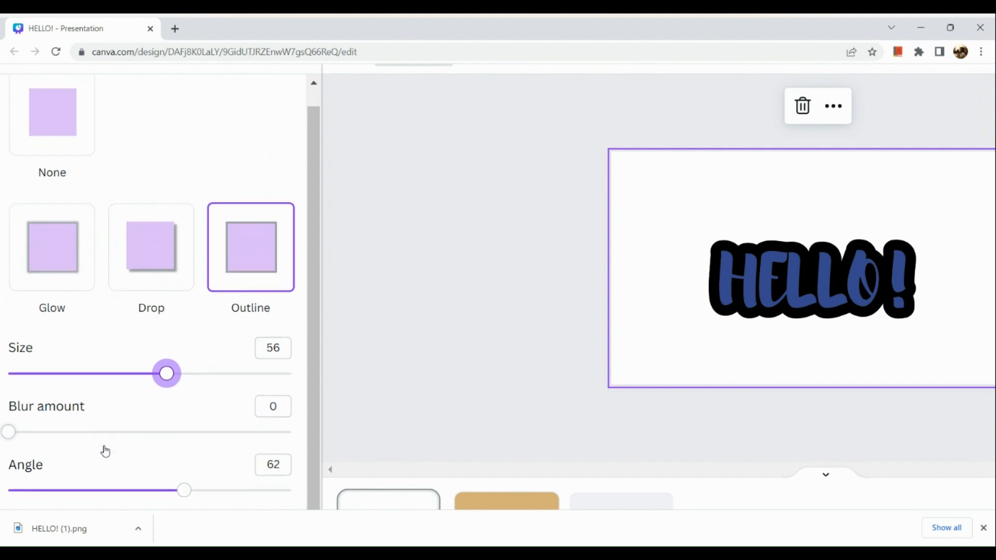
{"action": "scroll", "scroll_direction": "down", "scroll_amount": 3}
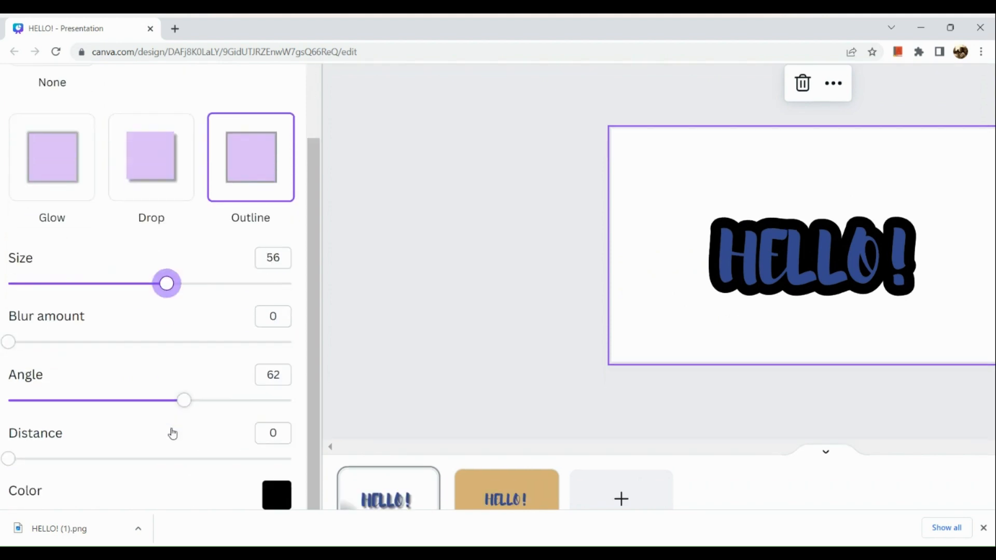
{"action": "scroll", "scroll_direction": "down", "scroll_amount": 3}
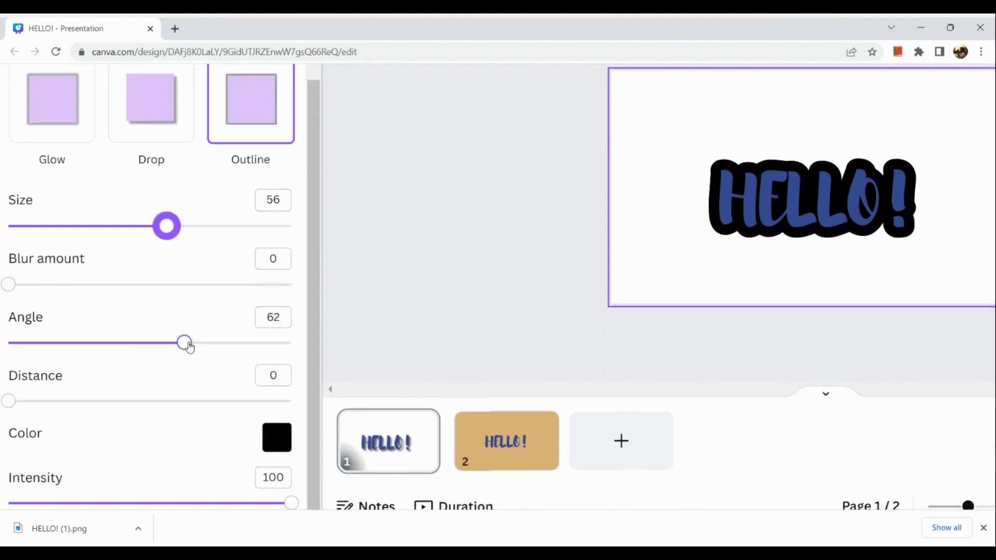
{"action": "left_click_drag", "start_coordinate": [184, 343], "coordinate": [198, 343]}
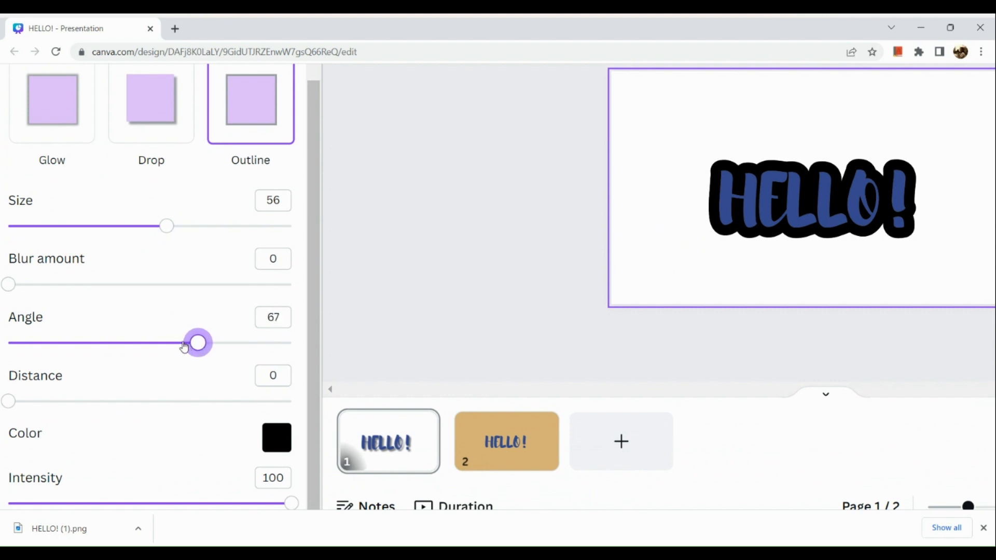
{"action": "left_click_drag", "start_coordinate": [197, 342], "coordinate": [181, 342]}
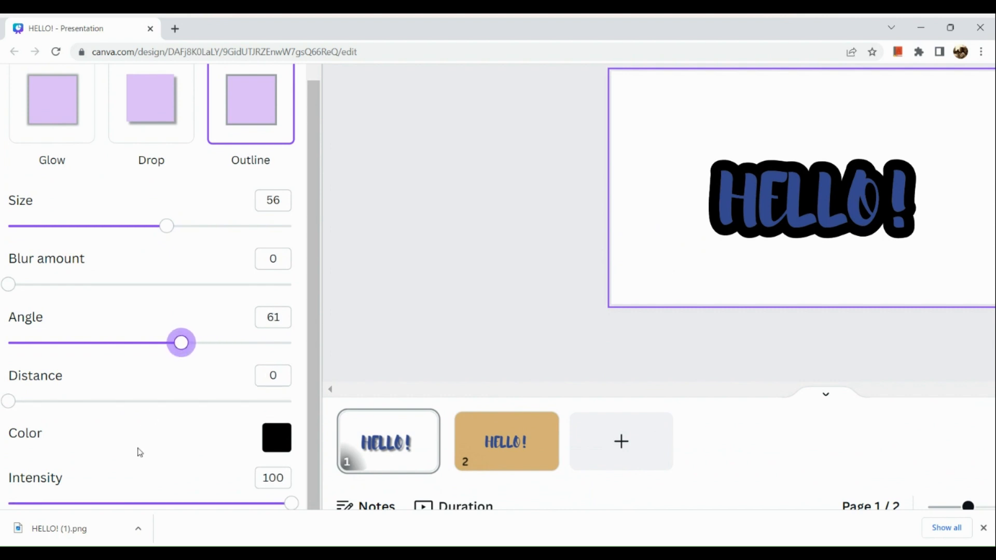
{"action": "left_click", "coordinate": [276, 438]}
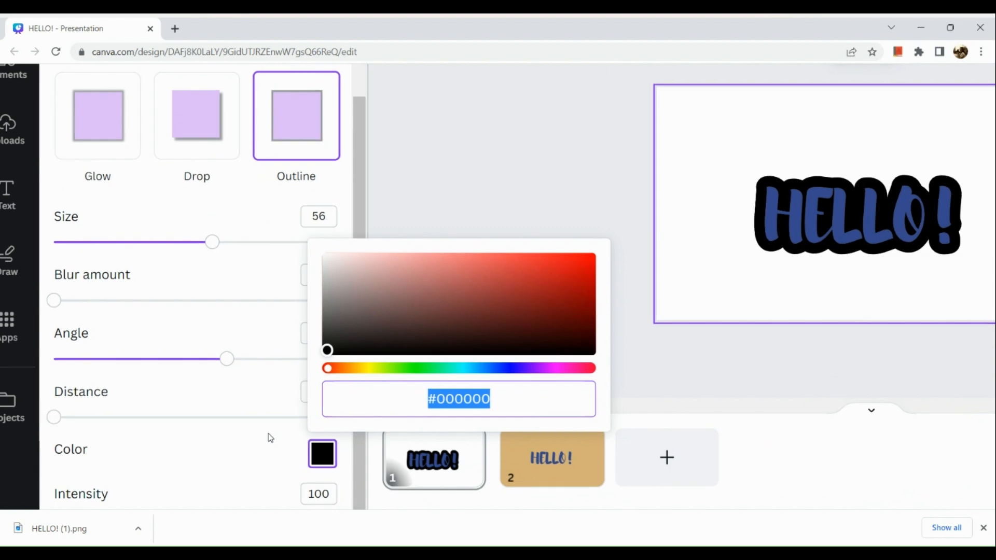
Pick a light grey (#EBE7E7) for the outline and close the colour picker.
{"action": "left_click", "coordinate": [327, 316]}
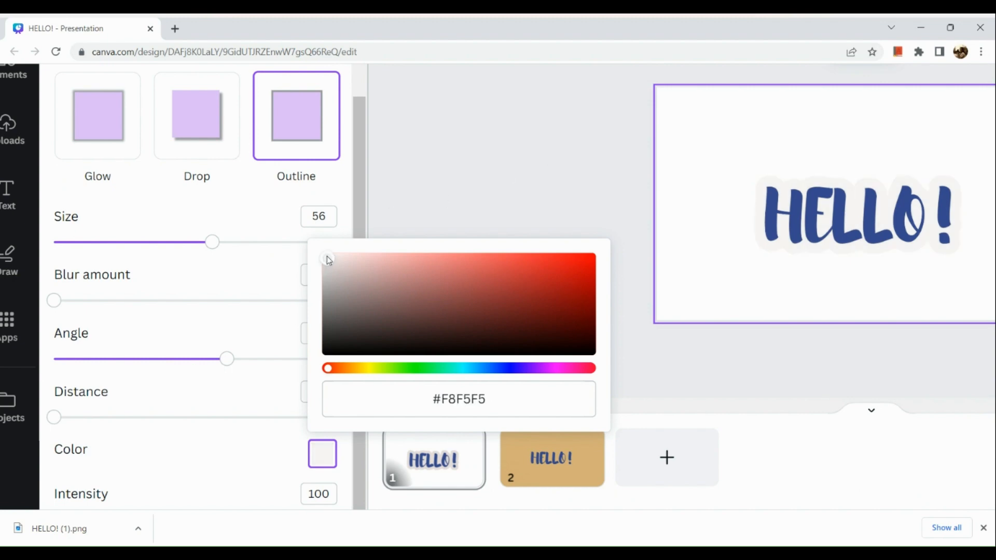
{"action": "left_click", "coordinate": [330, 266]}
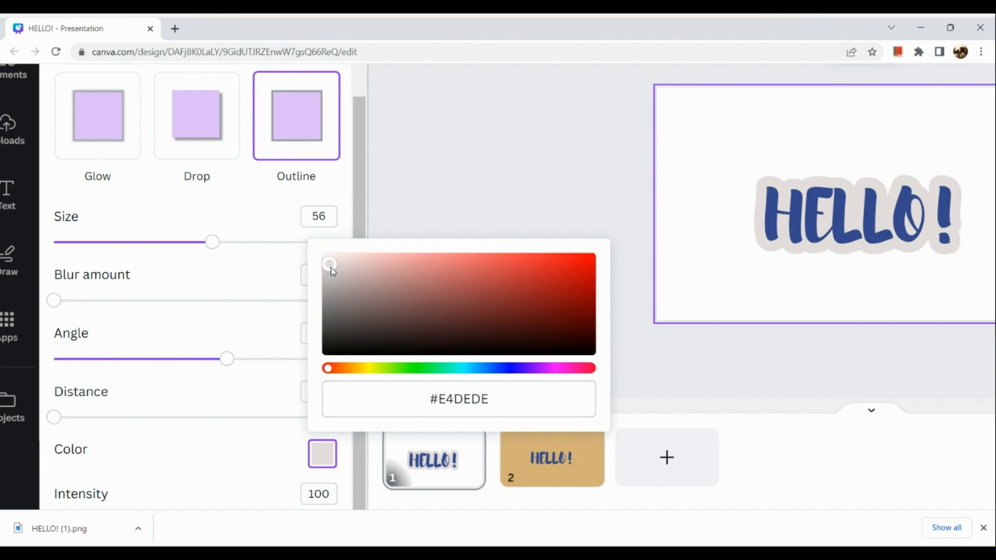
{"action": "left_click_drag", "start_coordinate": [331, 264], "coordinate": [328, 260]}
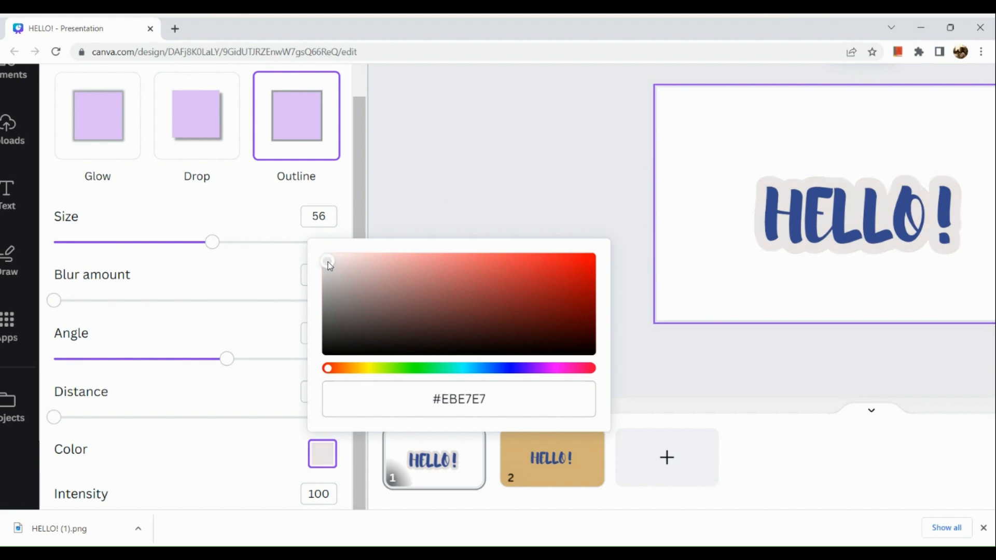
{"action": "left_click", "coordinate": [716, 128]}
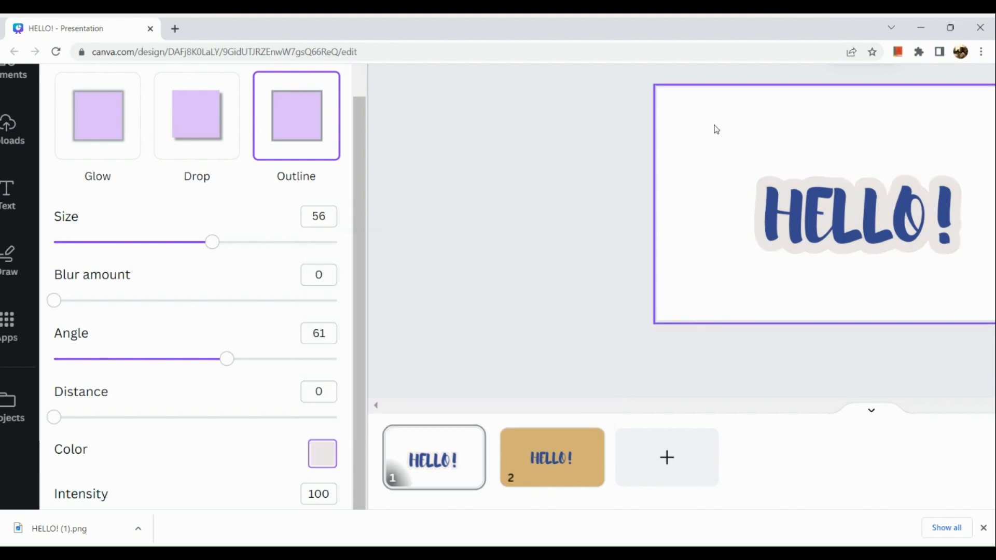